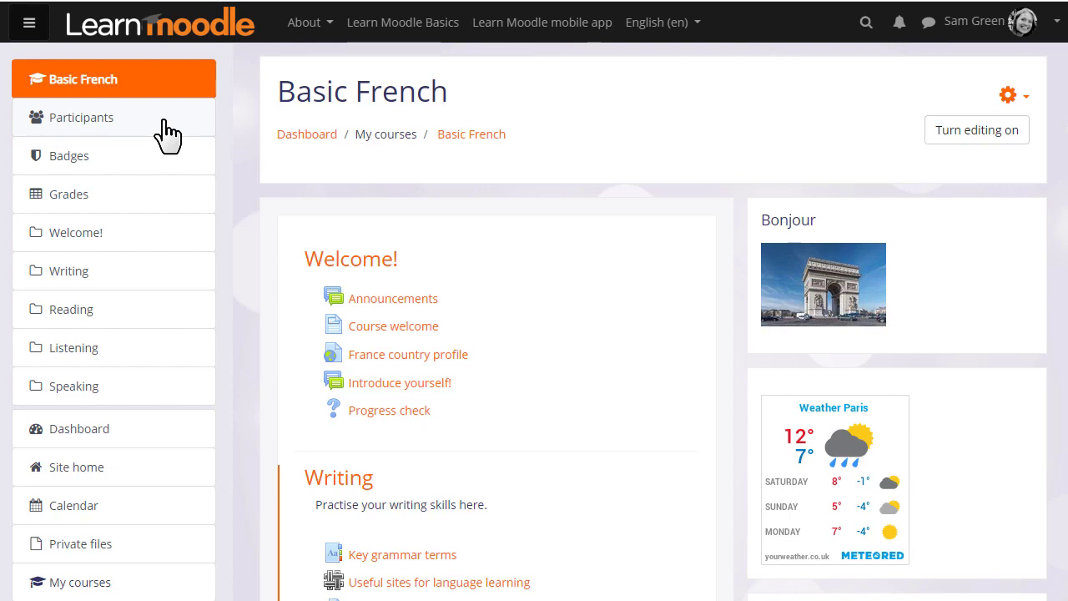
- Show Basic French's participants list and its enrolment administration menu
left_click(81, 117)
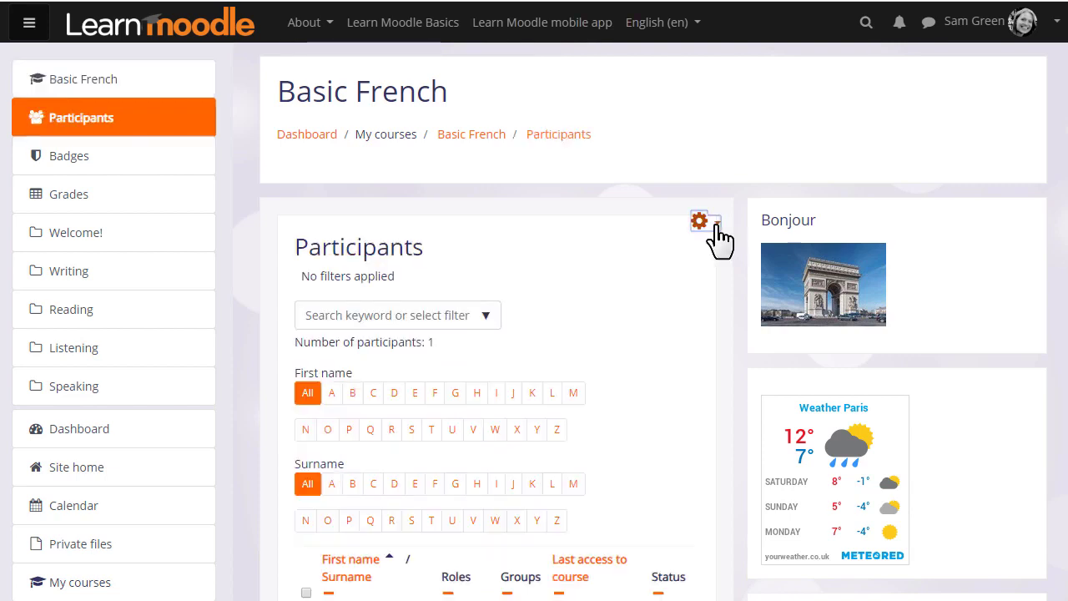
left_click(700, 221)
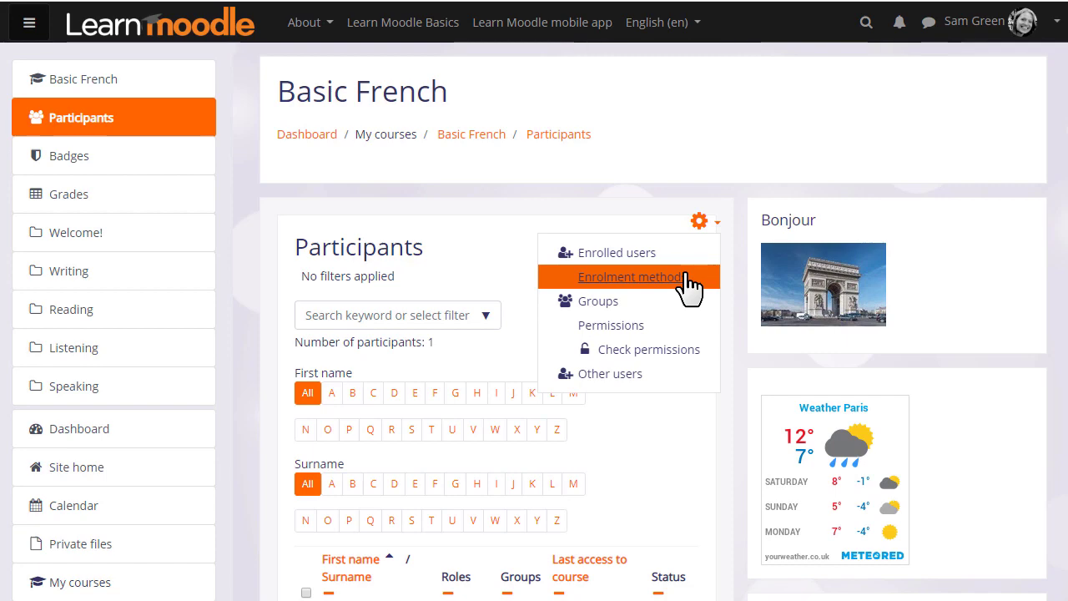
- Go to Basic French's Enrolment methods page showing manual, guest and self enrolment
left_click(631, 276)
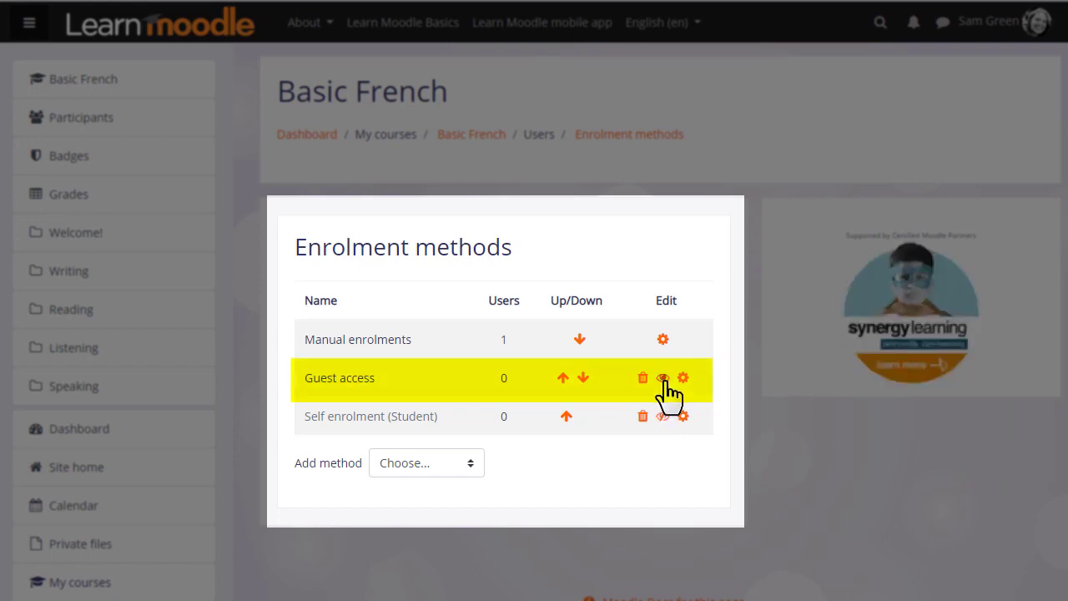
mouse_move(664, 377)
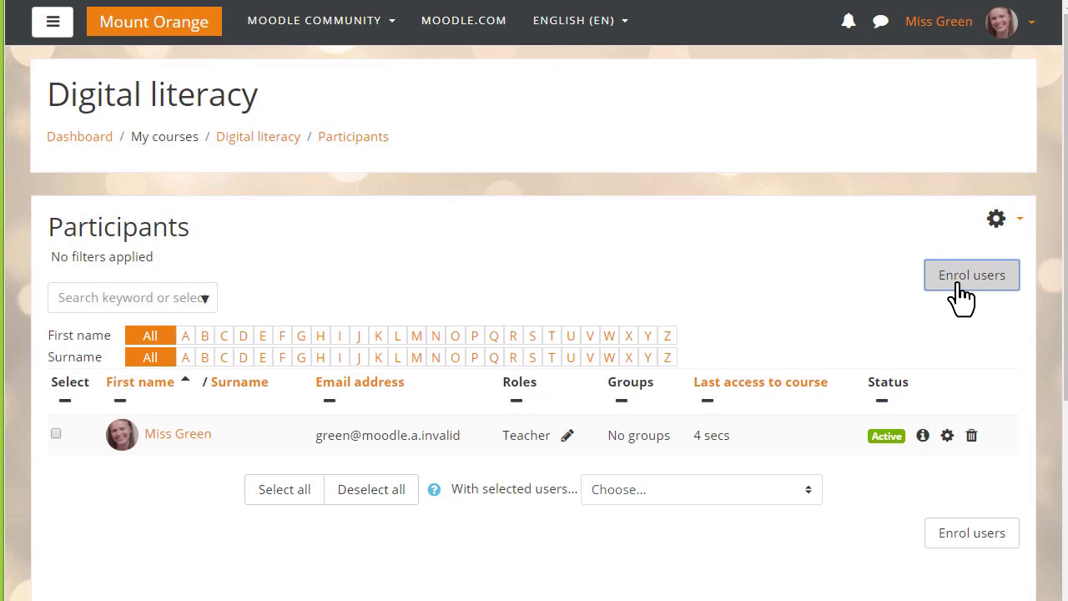
- Start the Enrol users form in Digital literacy
left_click(972, 274)
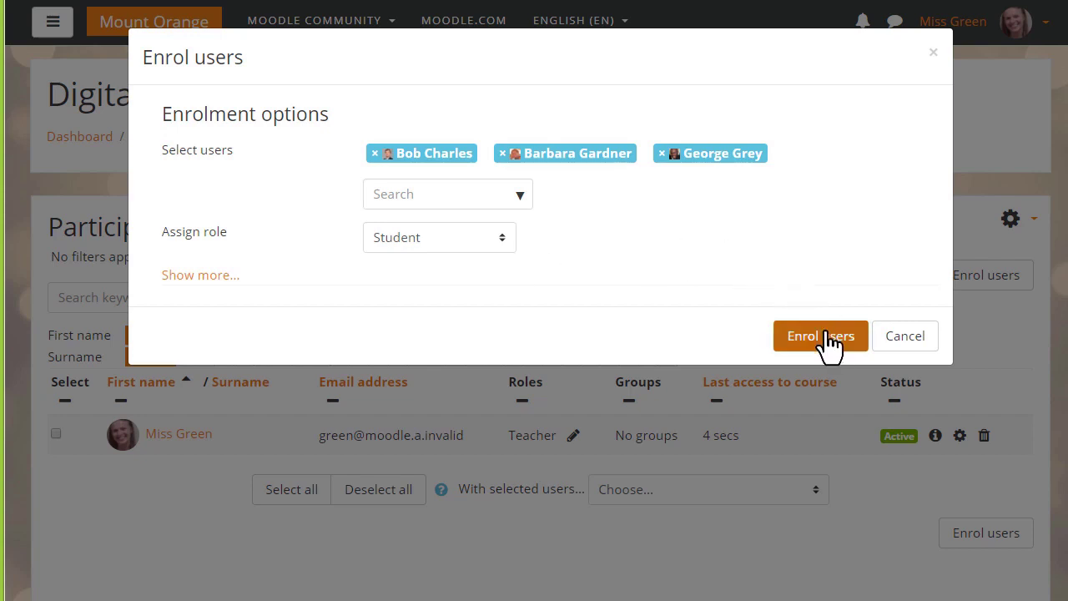
left_click(821, 336)
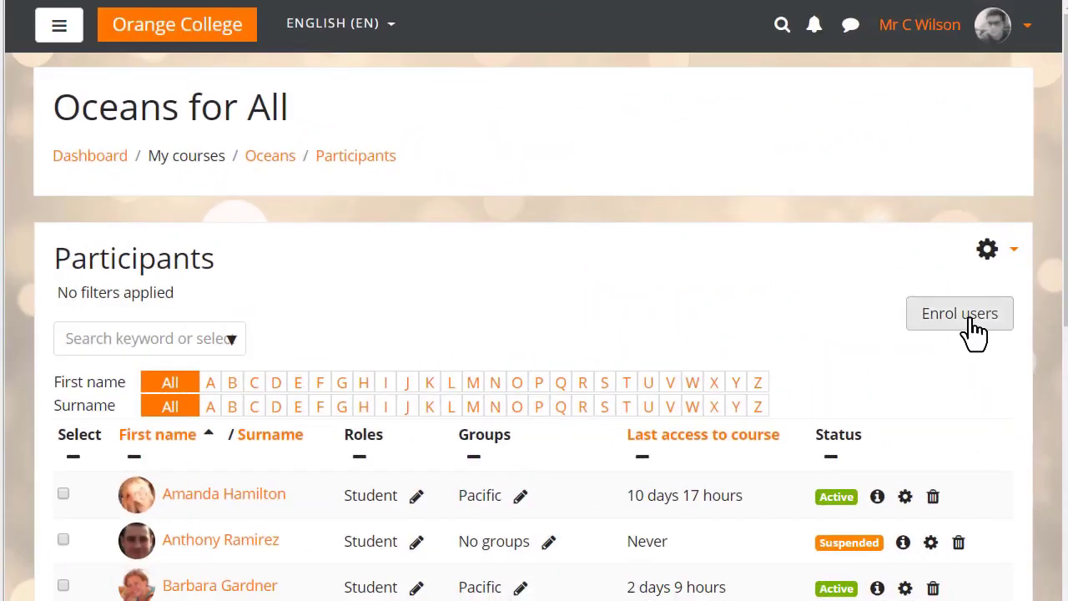
- Begin enrolling users into Oceans for All and list the available cohorts
left_click(960, 313)
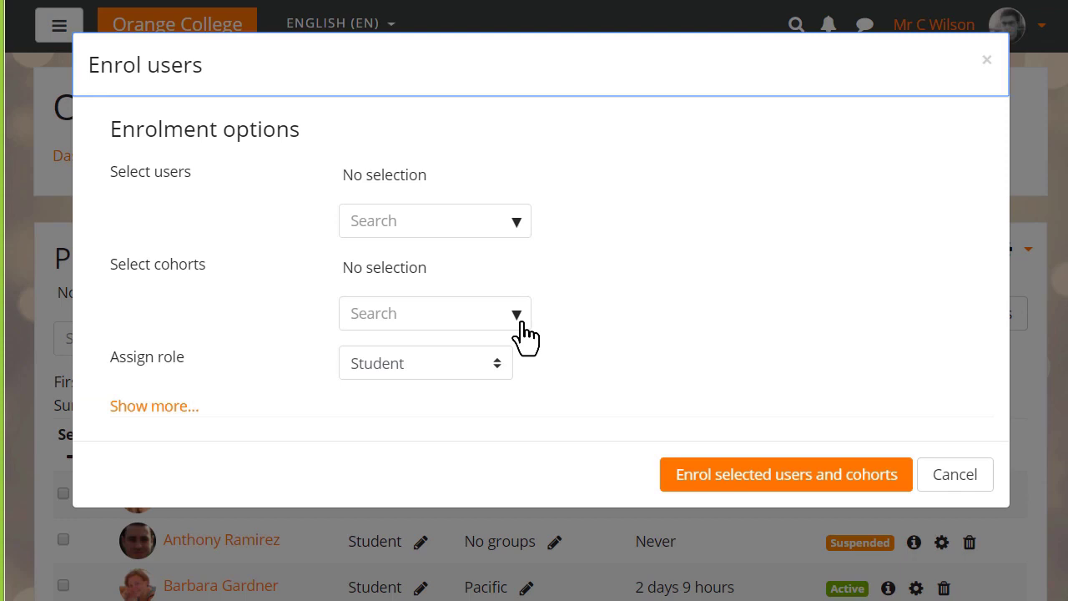
left_click(435, 313)
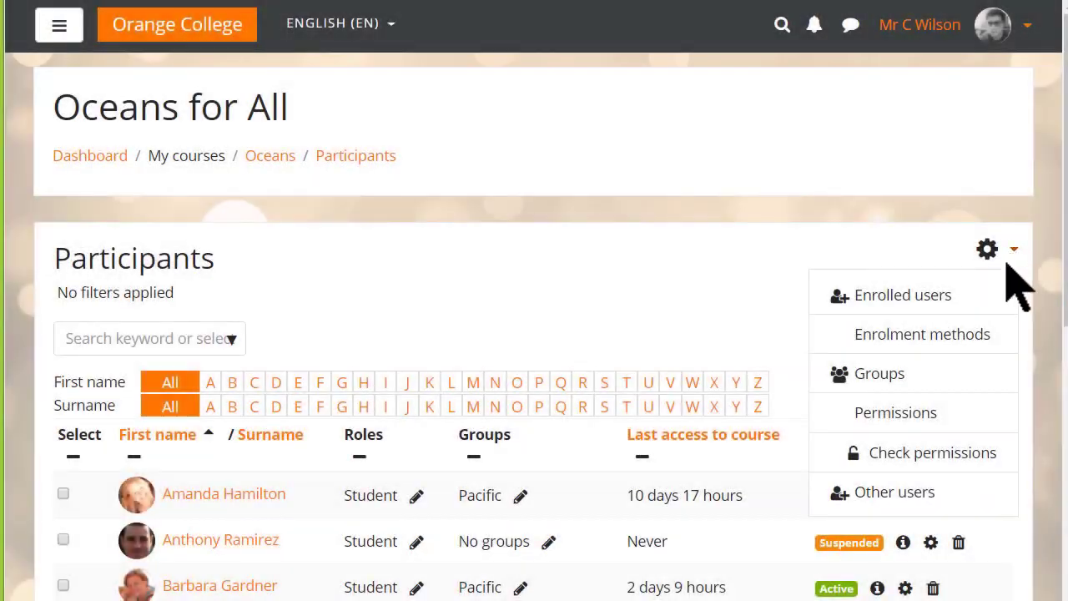
- Add a Cohort sync method using cohort 2017-18_CA, Student role, Atlantic group
left_click(923, 334)
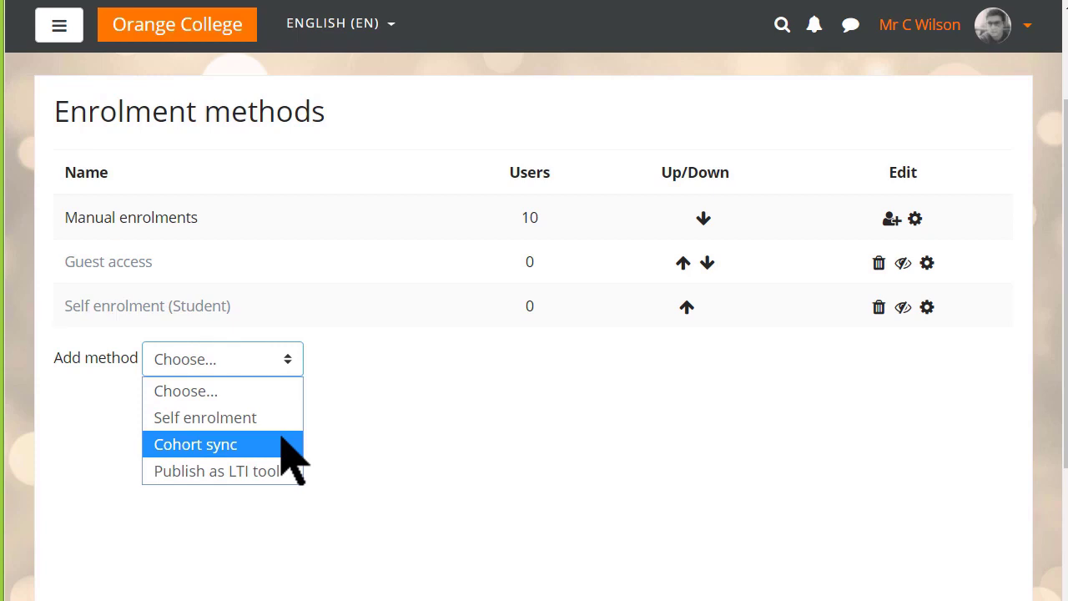
left_click(195, 443)
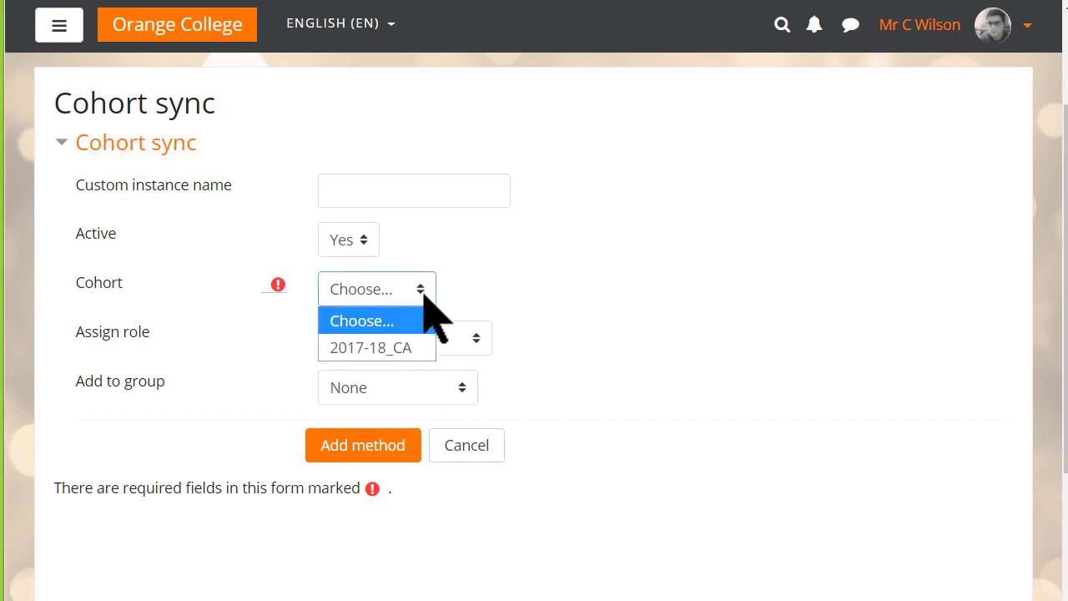
left_click(398, 387)
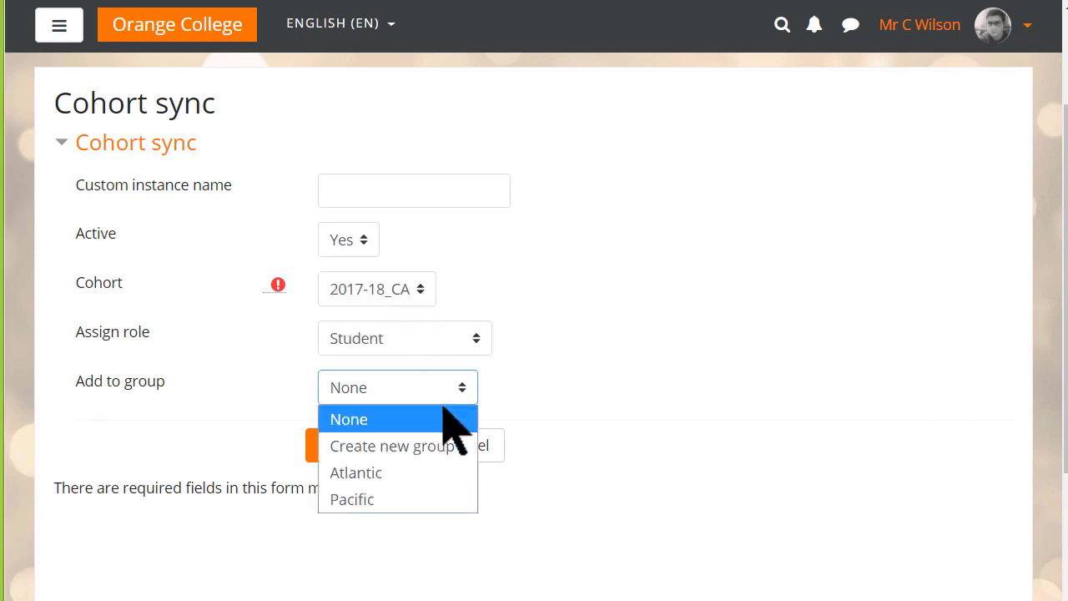
left_click(355, 472)
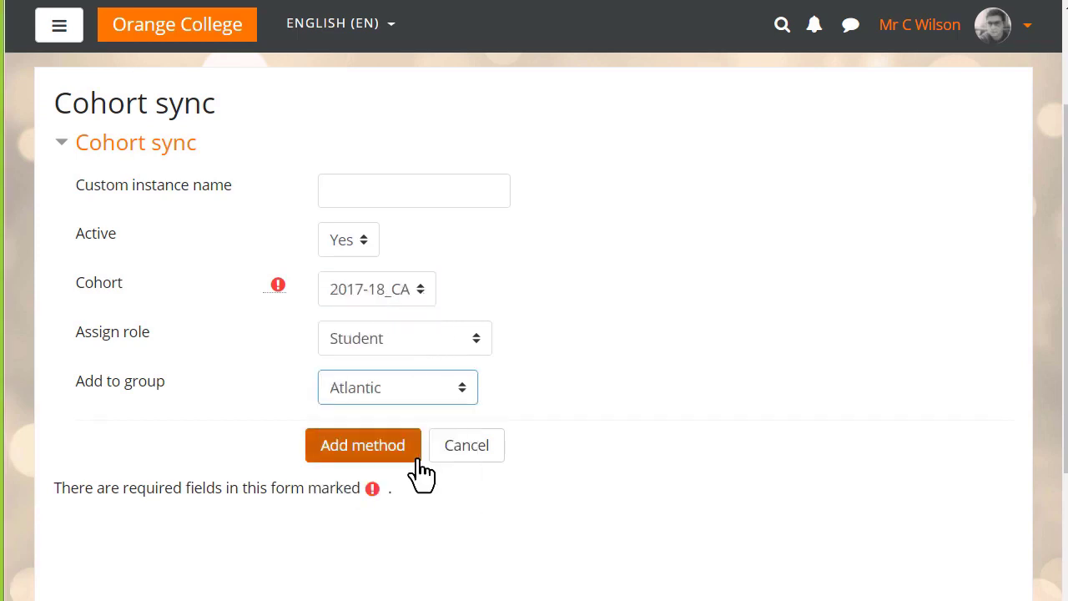